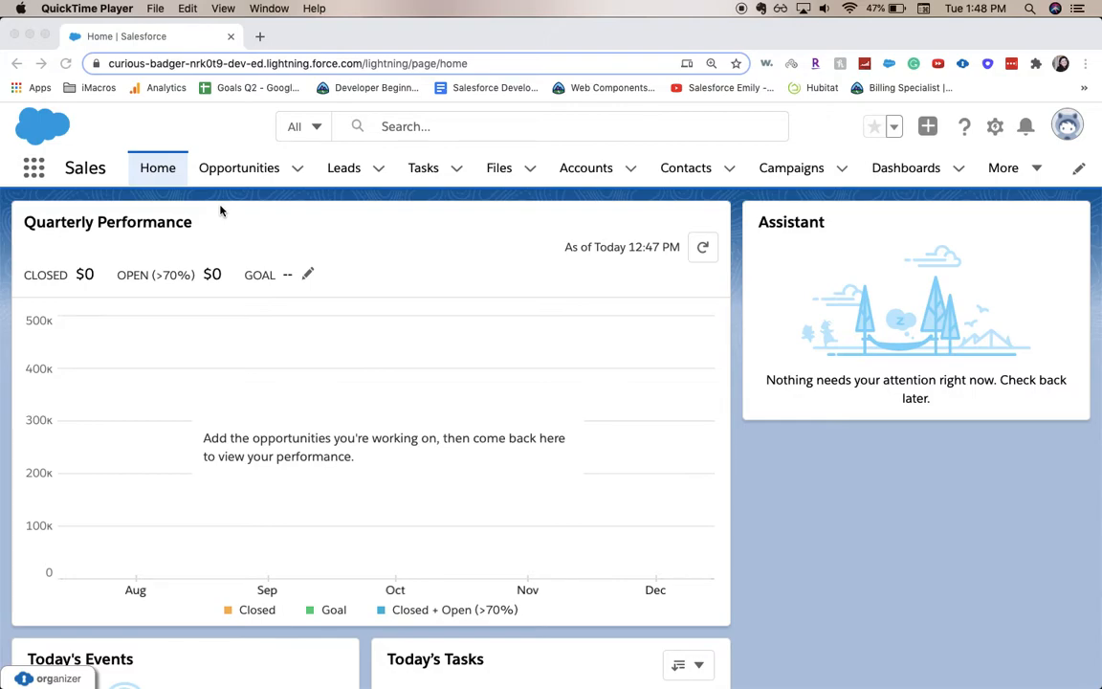
mouse_move(476, 268)
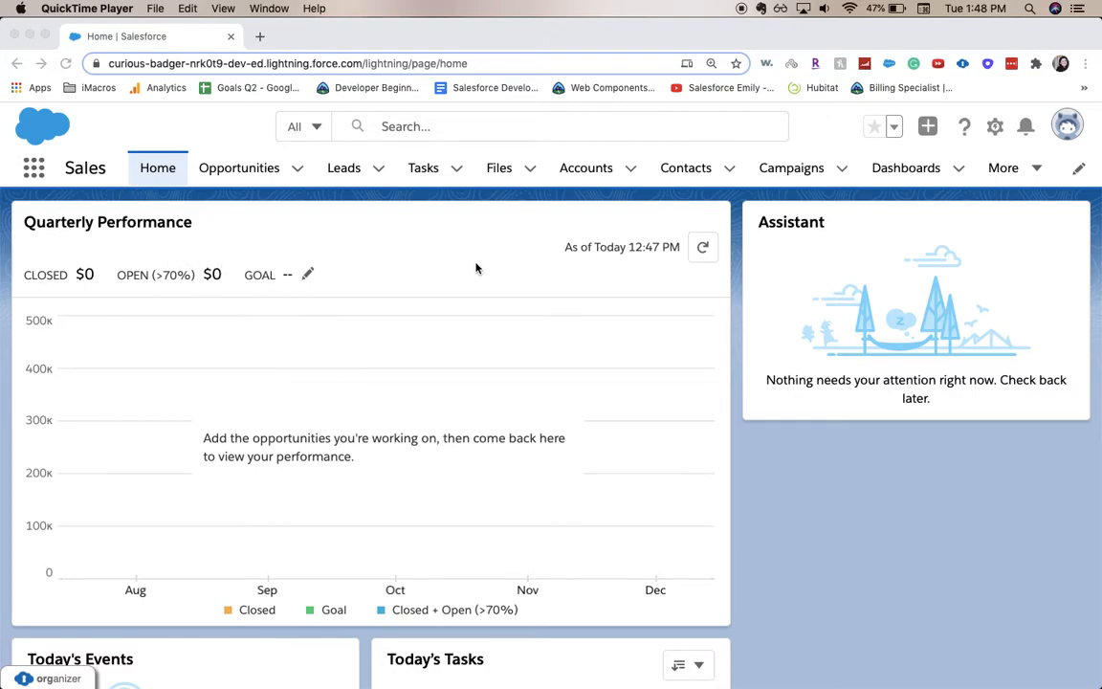
mouse_move(272, 134)
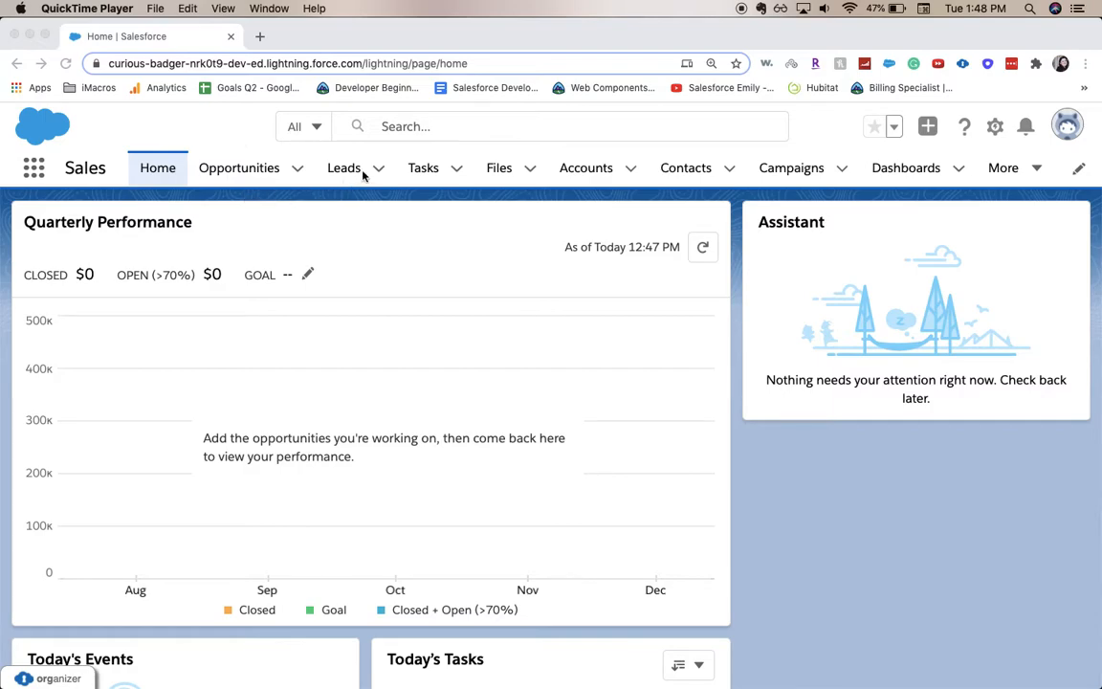
Go to Leads from the navigation bar, landing on the Recently Viewed list.
left_click(344, 169)
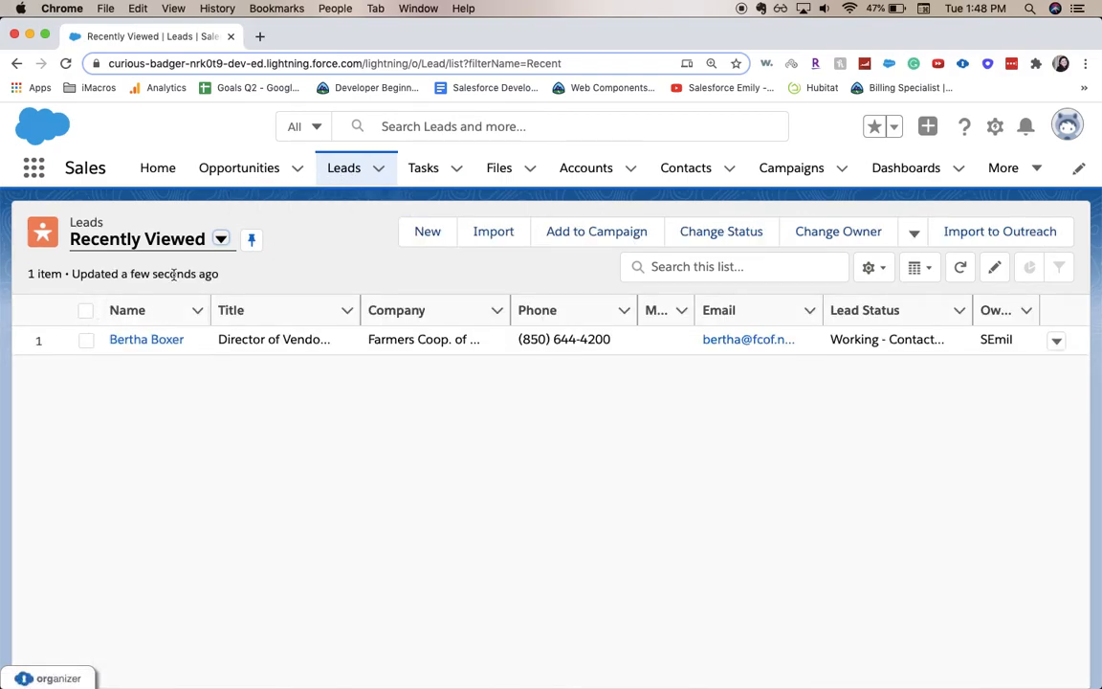
left_click(230, 310)
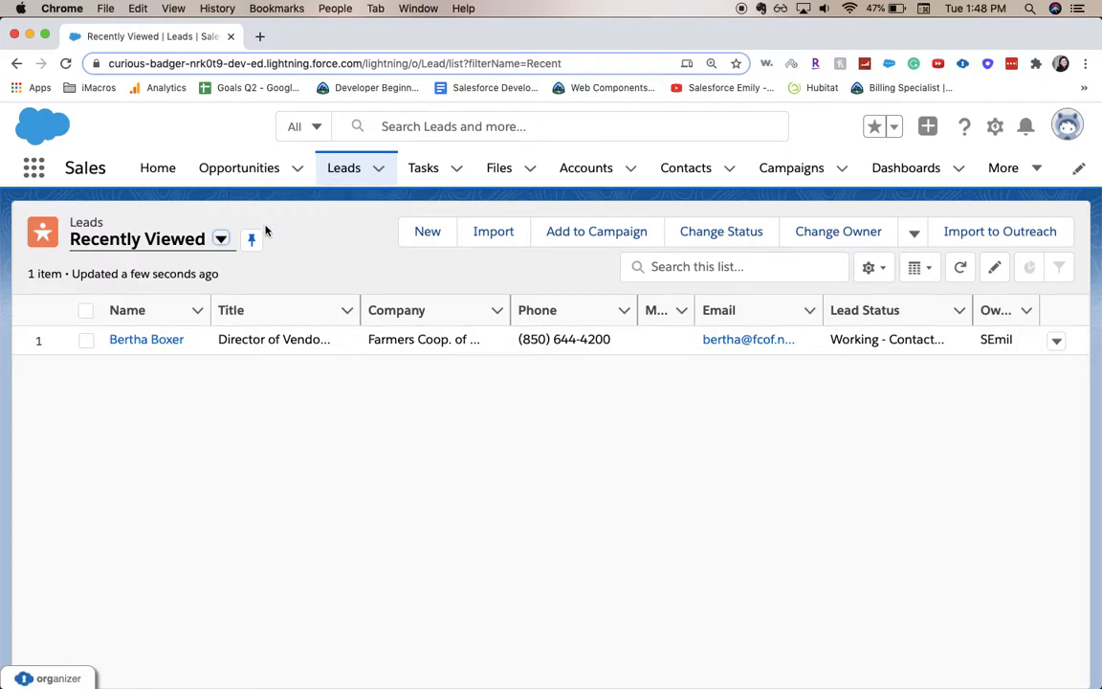
mouse_move(253, 239)
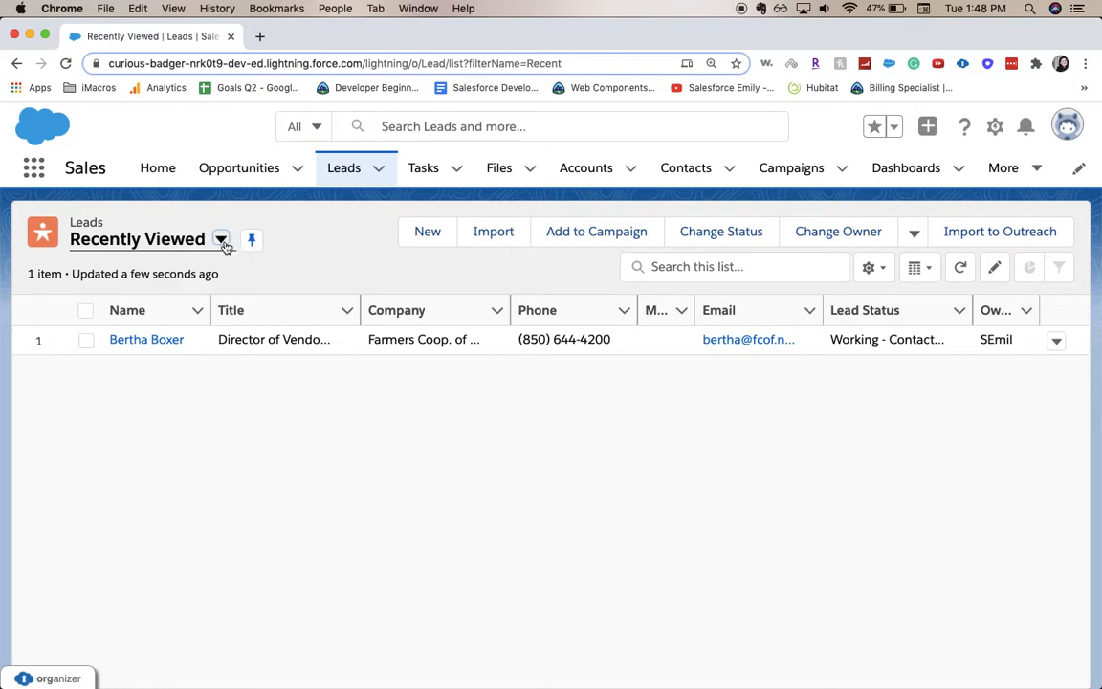
Change the list view from Recently Viewed to My Unread Leads, showing its 21 leads.
left_click(222, 239)
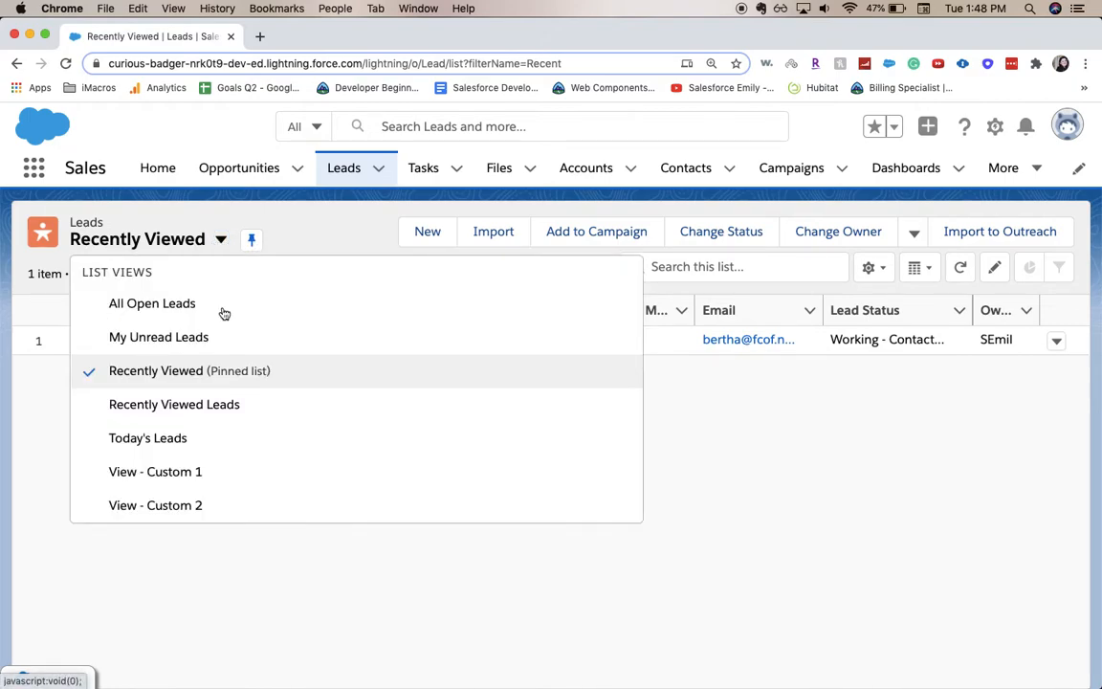
mouse_move(208, 434)
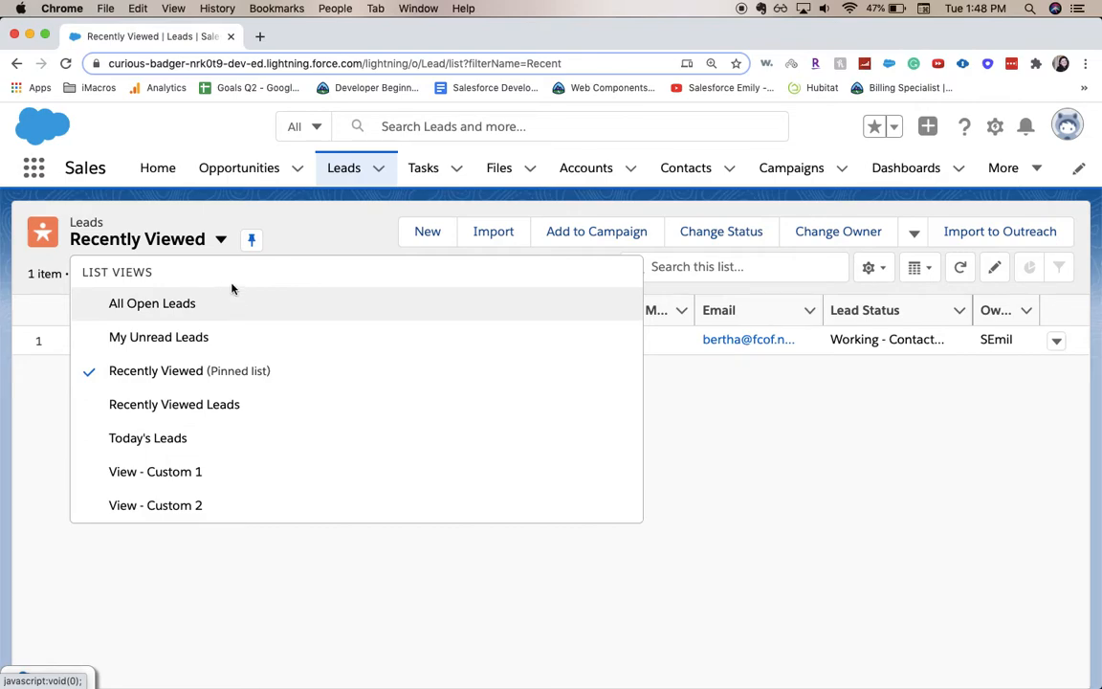
left_click(159, 337)
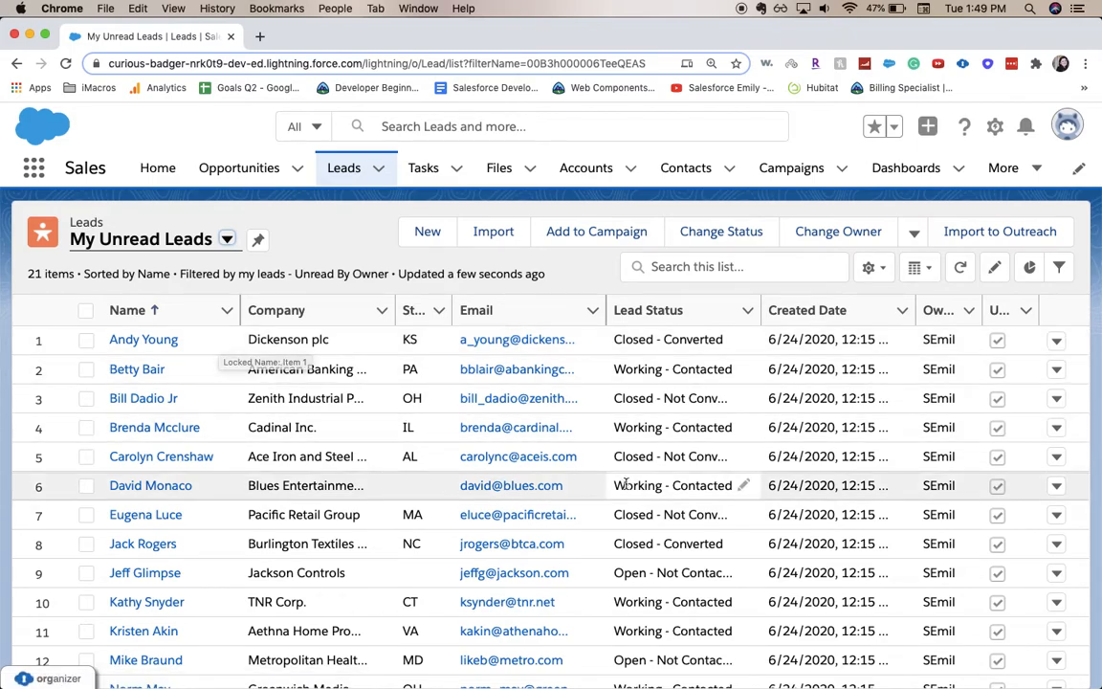
scroll("down", 3)
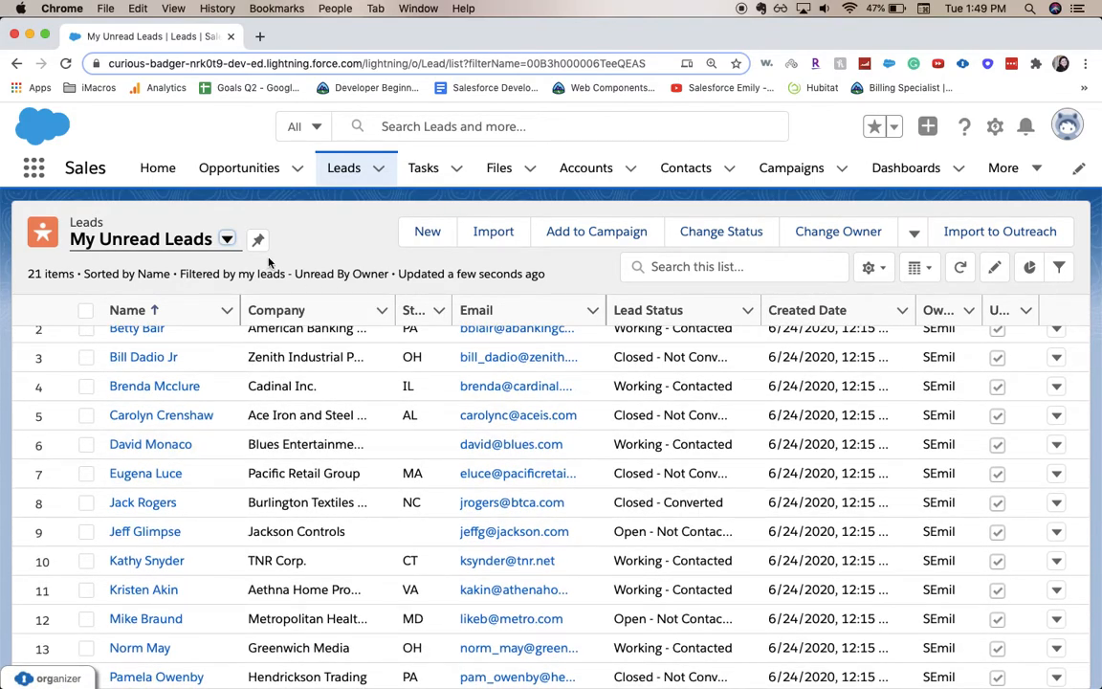
mouse_move(287, 237)
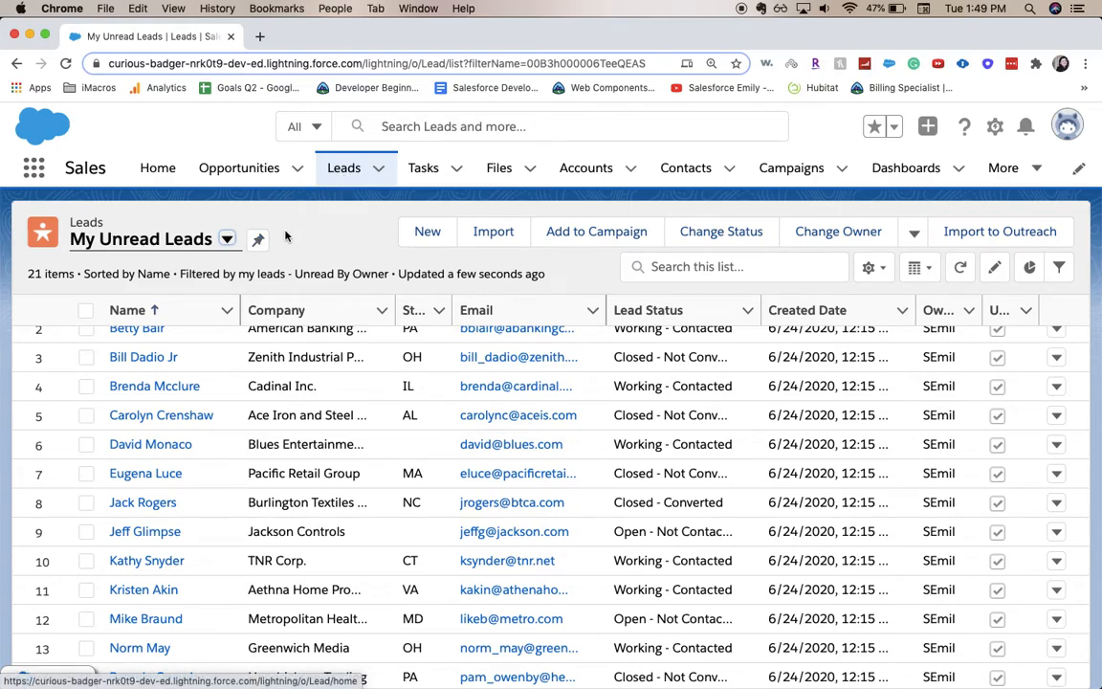
Pin My Unread Leads as the default list, then return via Home to confirm Leads reopens on it.
left_click(256, 239)
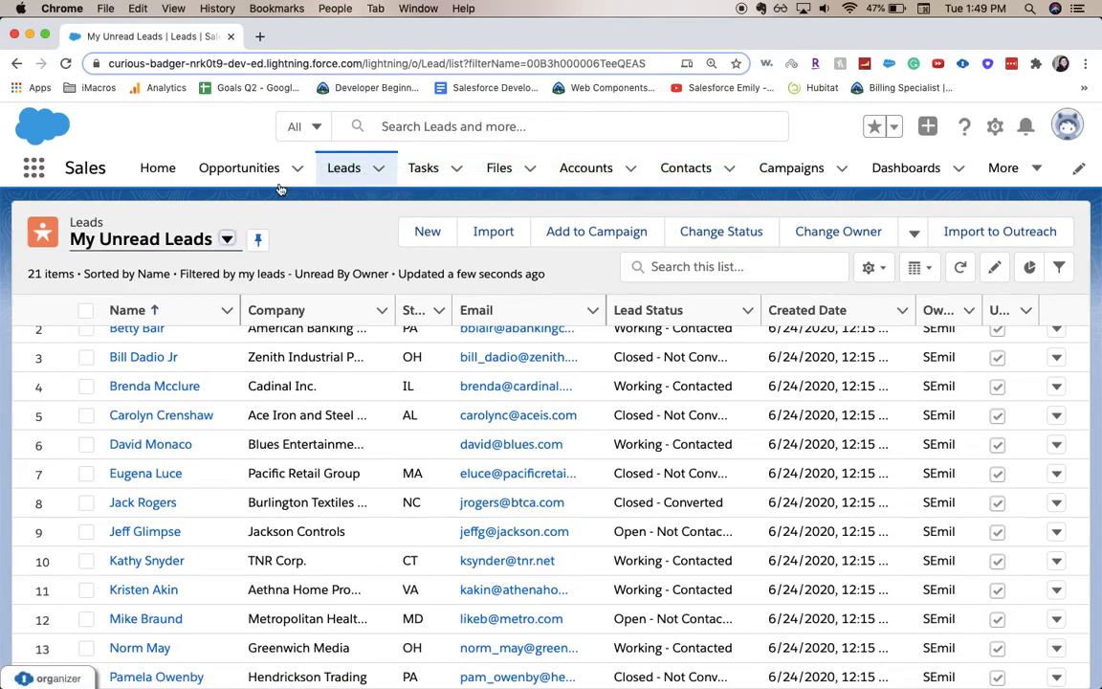
left_click(157, 168)
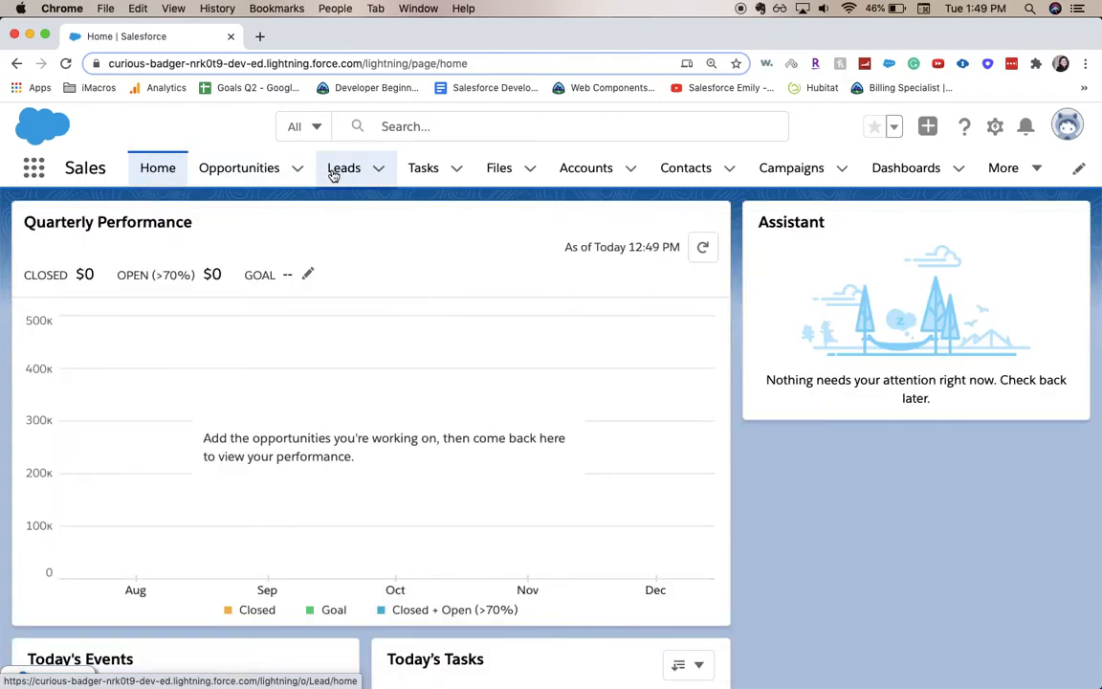
left_click(345, 169)
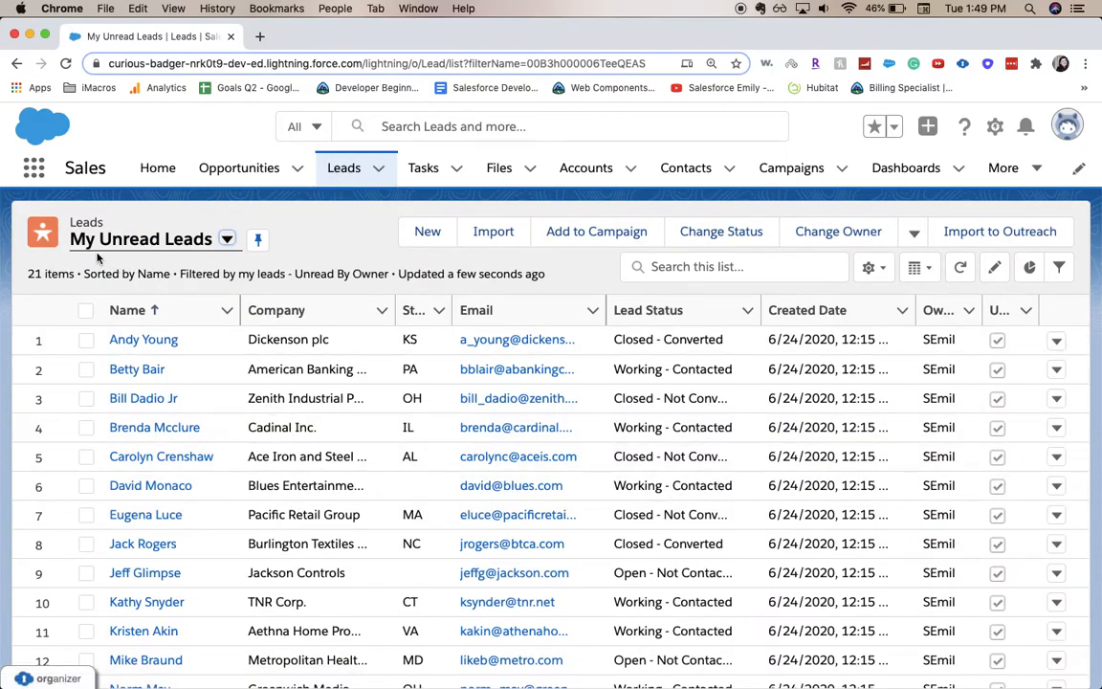
scroll("down", 3)
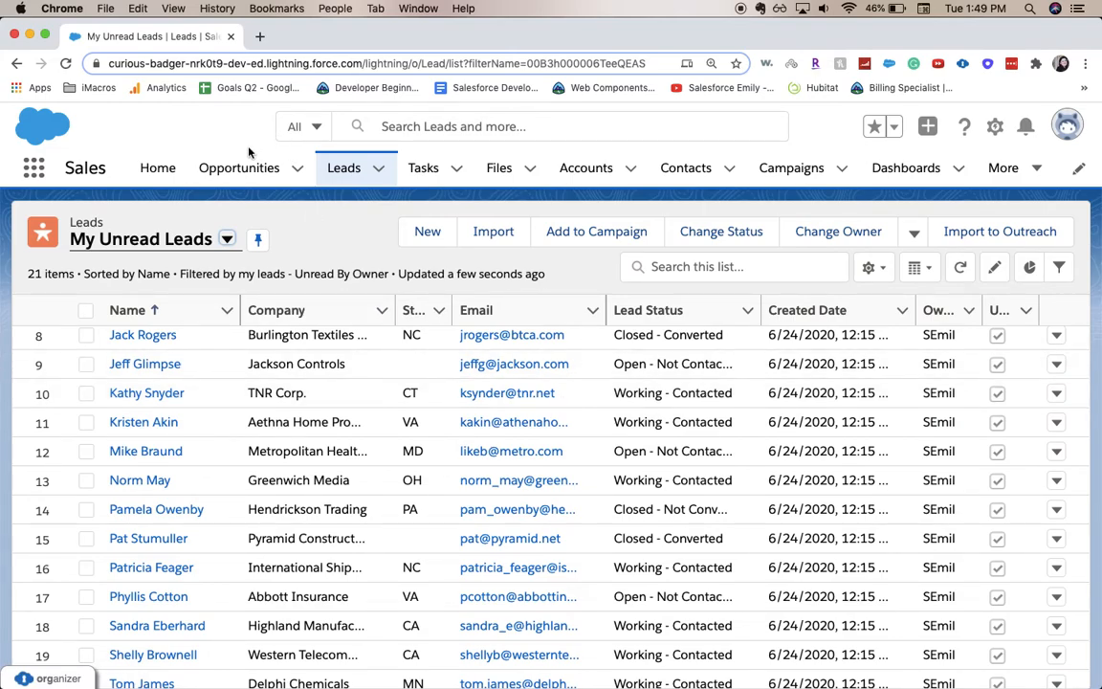
mouse_move(668, 16)
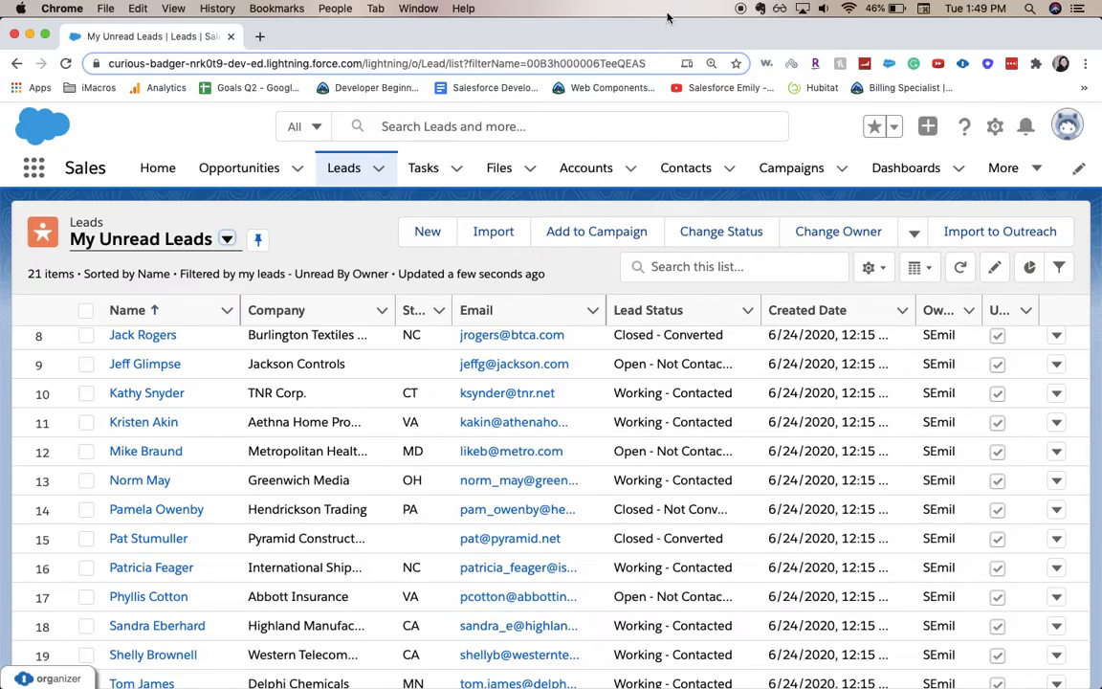
mouse_move(808, 139)
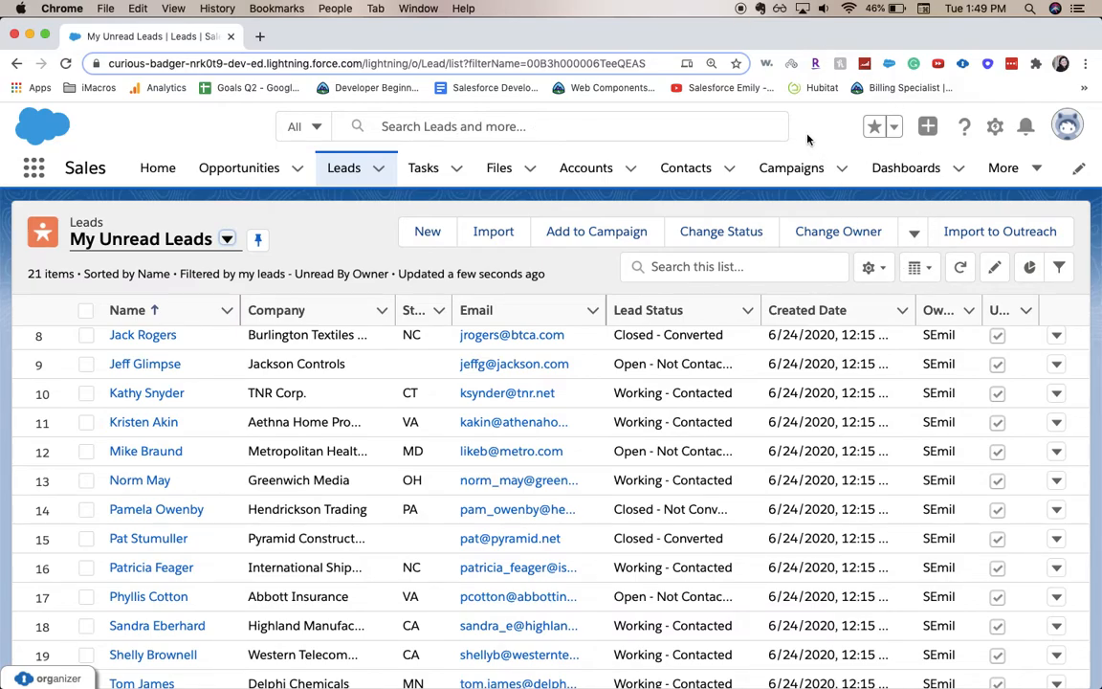
mouse_move(865, 159)
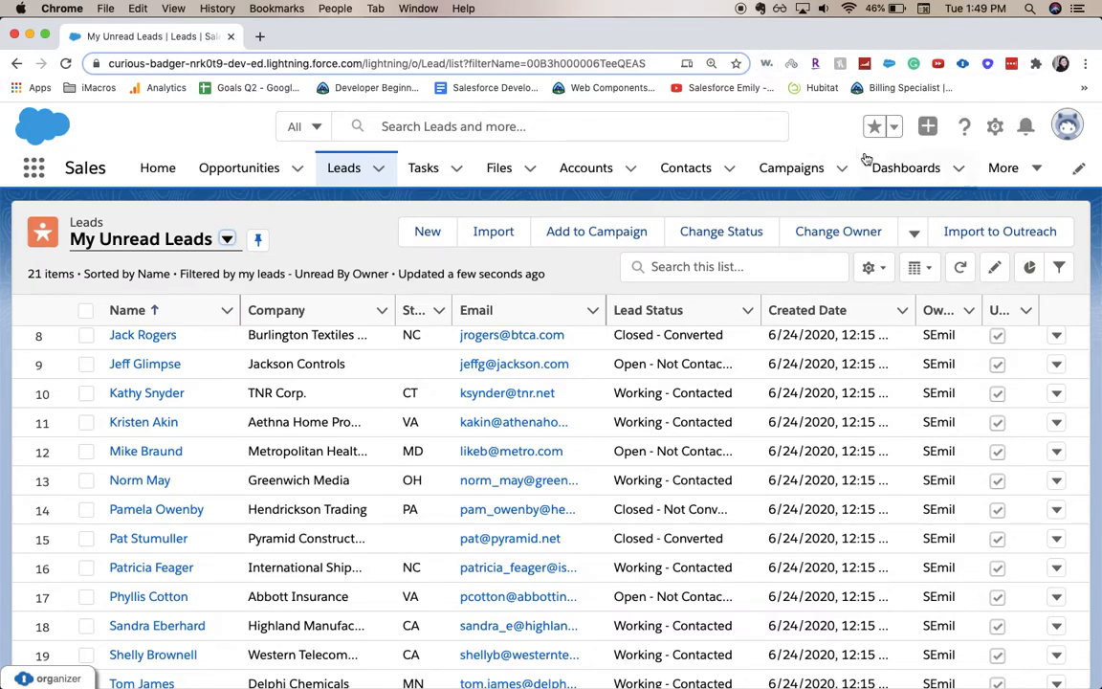
mouse_move(821, 124)
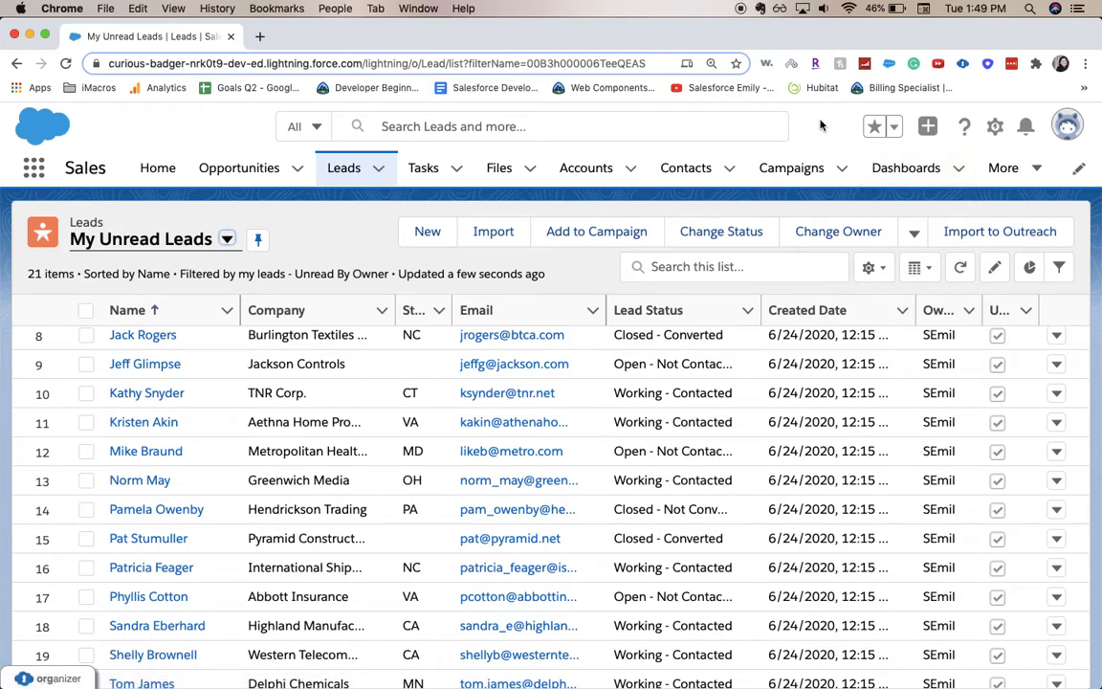